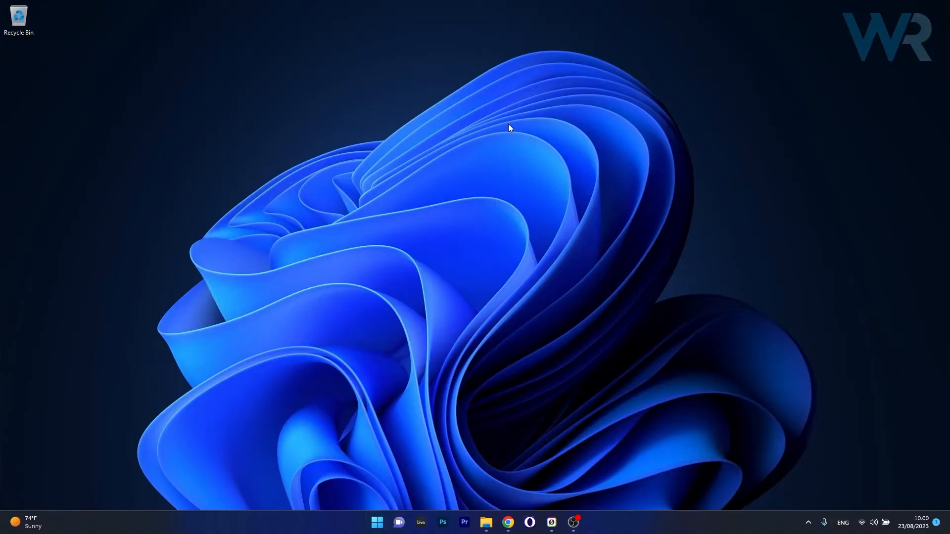
pyautogui.moveTo(867, 485)
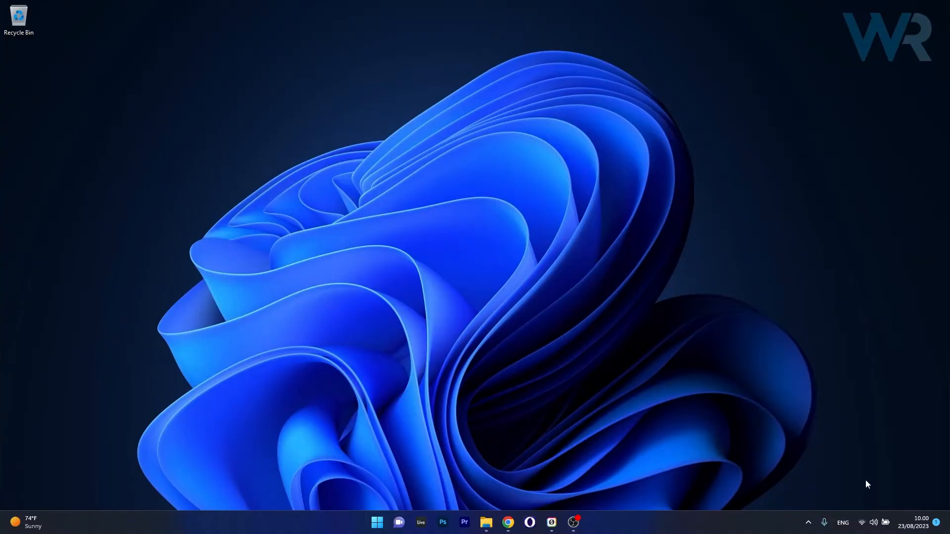
# - Set the system volume to 95 from the Quick Settings panel
pyautogui.click(874, 522)
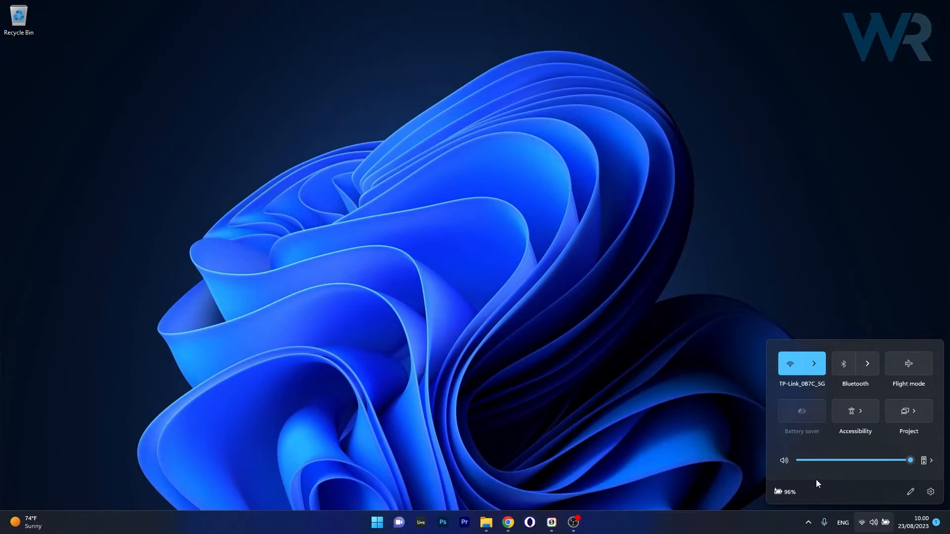
pyautogui.moveTo(893, 463)
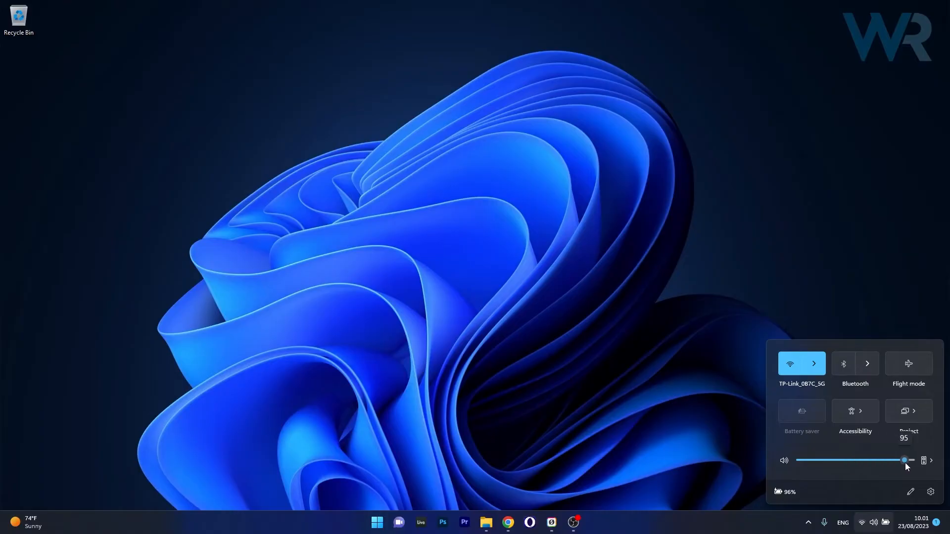
pyautogui.click(708, 380)
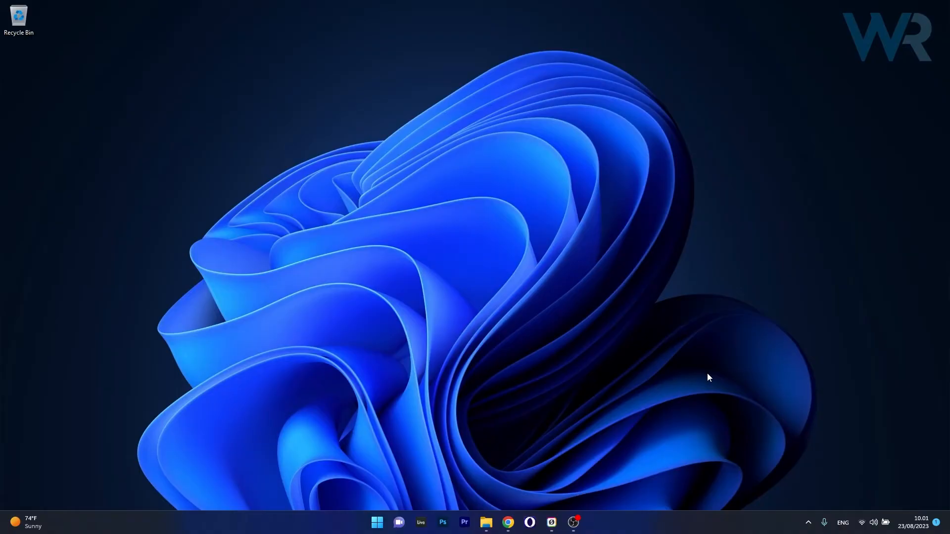
# - Launch the pinned Settings app from the Start menu
pyautogui.click(376, 521)
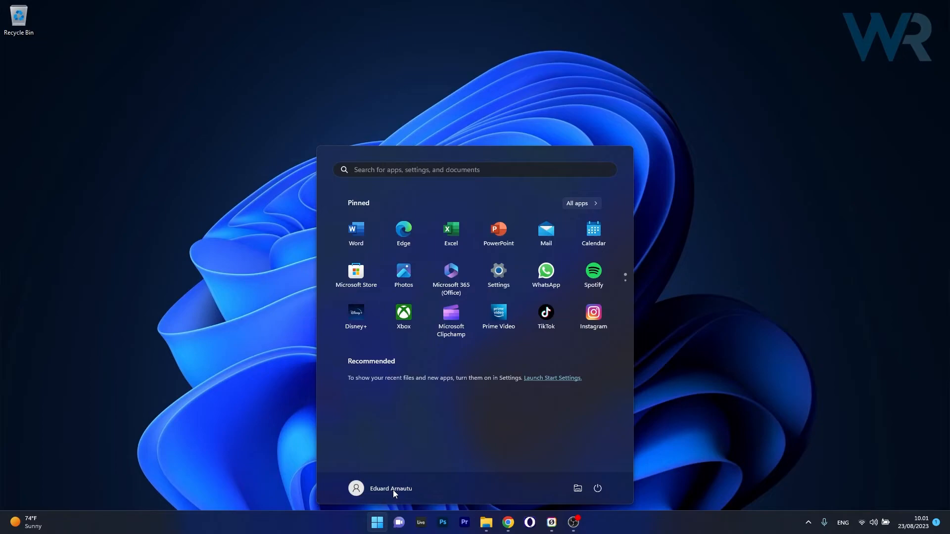
pyautogui.click(498, 270)
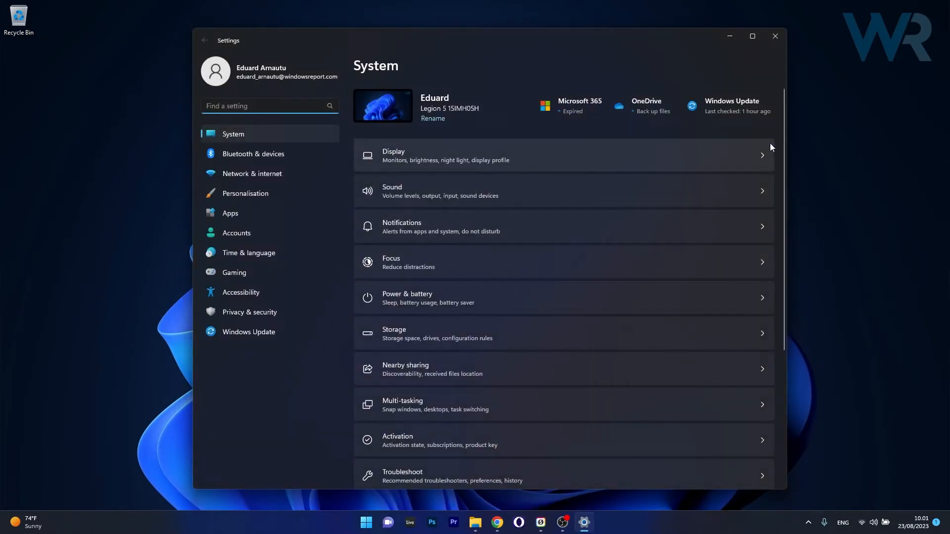
# - Scroll System settings and show the Other trouble-shooters list under Troubleshoot
pyautogui.scroll(-3)
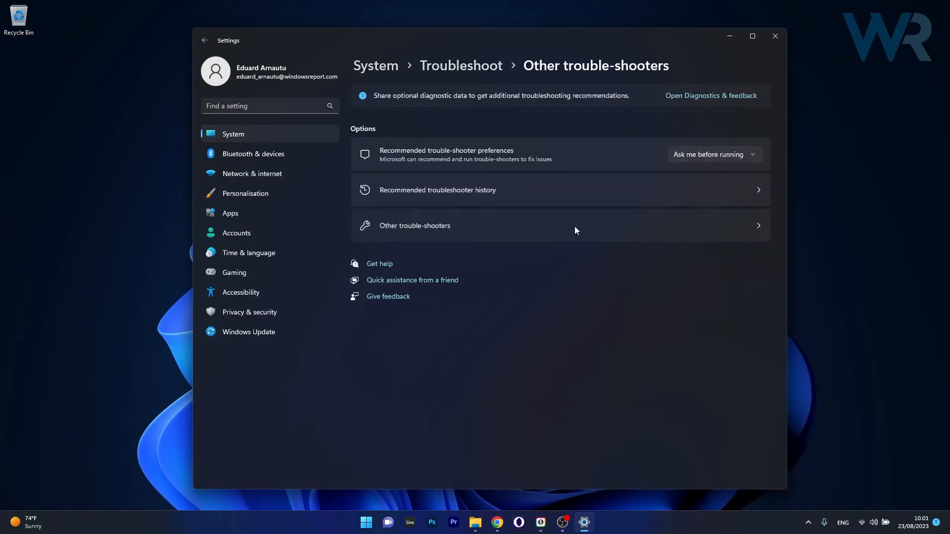
pyautogui.click(414, 225)
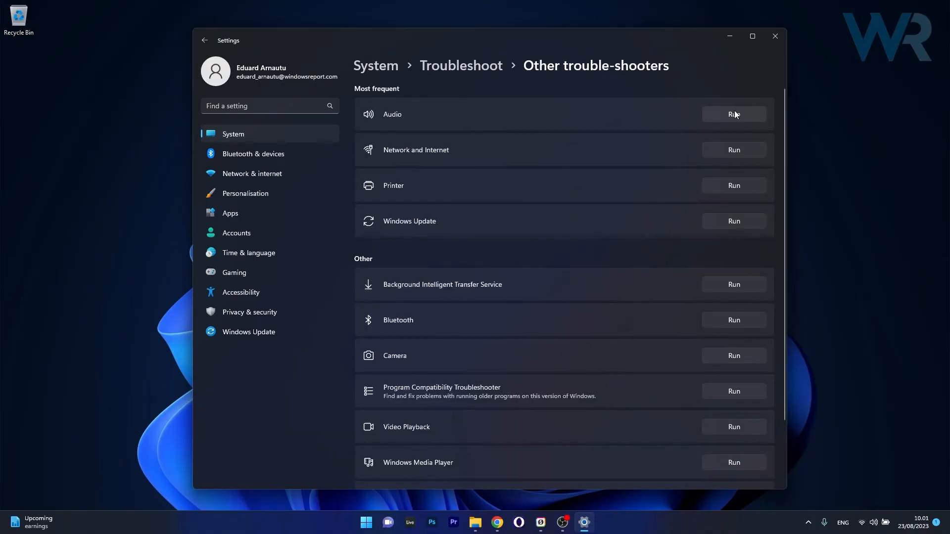
# - Run the Audio troubleshooter, then close the Get Help window
pyautogui.click(732, 114)
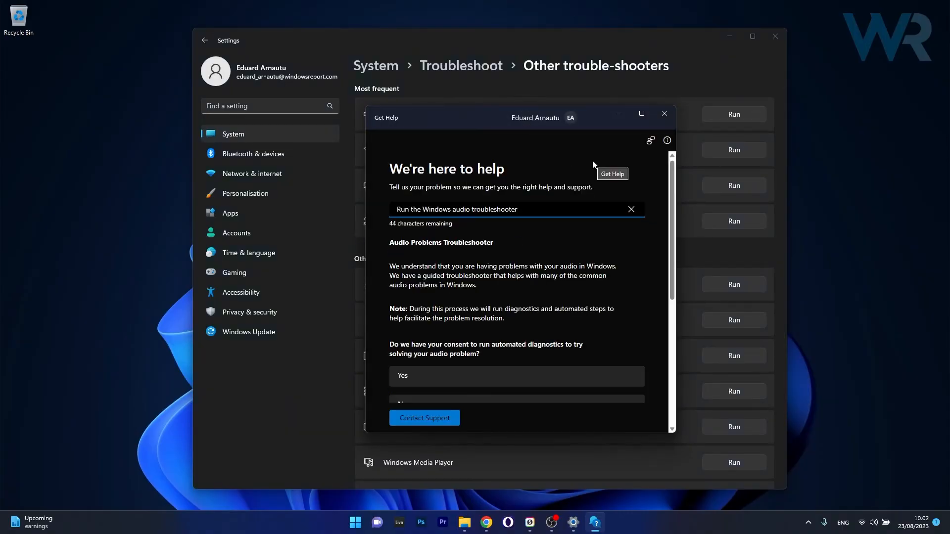
pyautogui.click(774, 35)
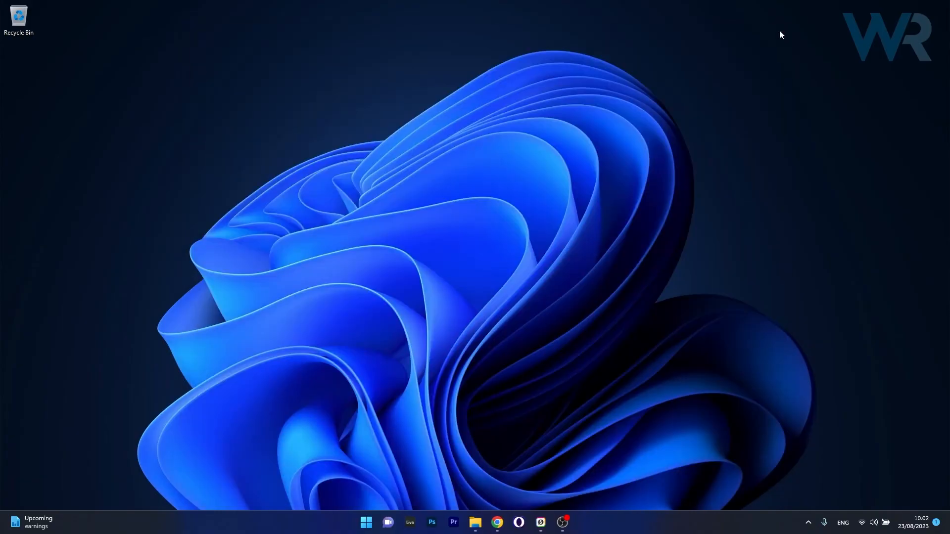